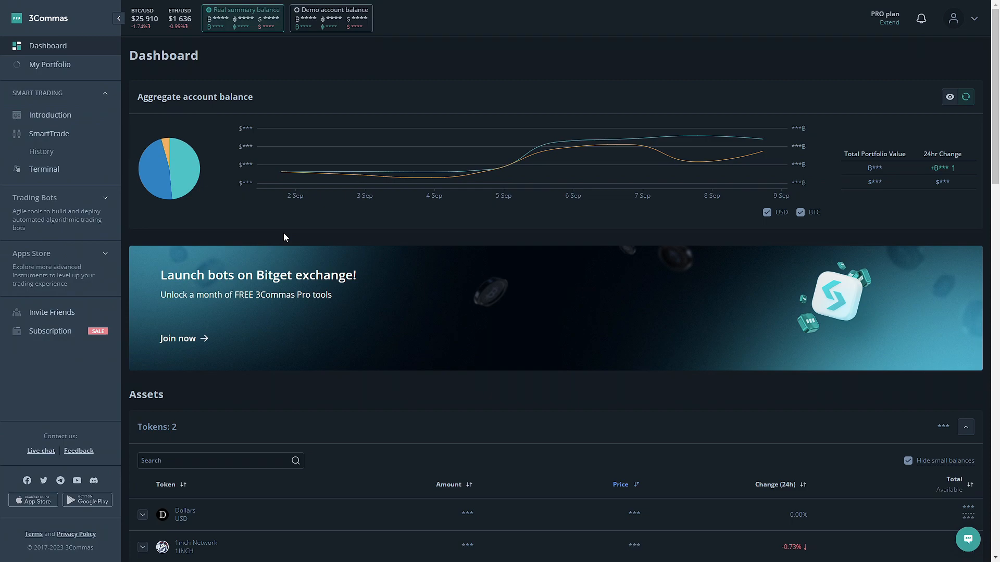
pyautogui.moveTo(181, 207)
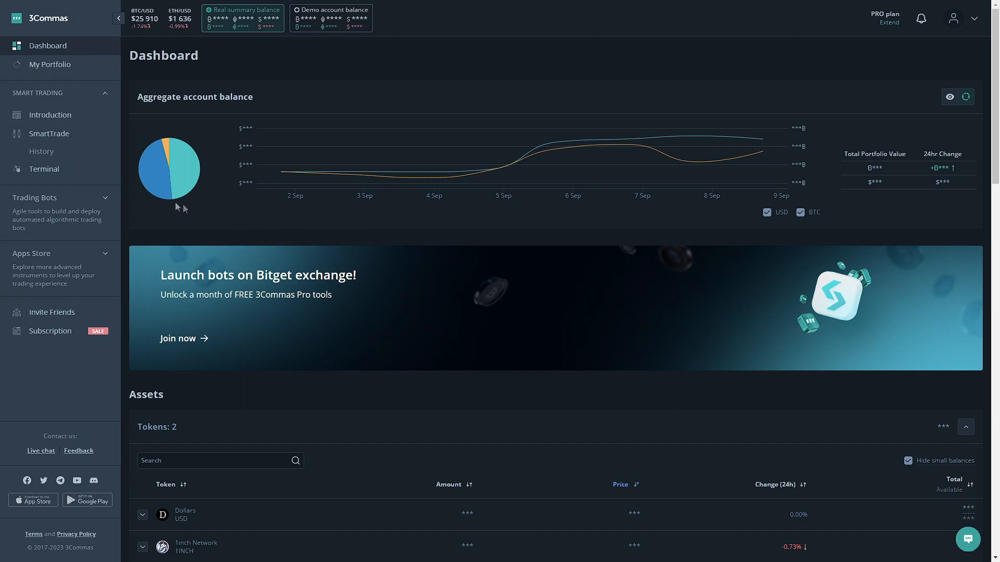
# - Go to the Terminal page under Smart Trading, loading Kraken Spot 1INCH/USD
pyautogui.click(44, 169)
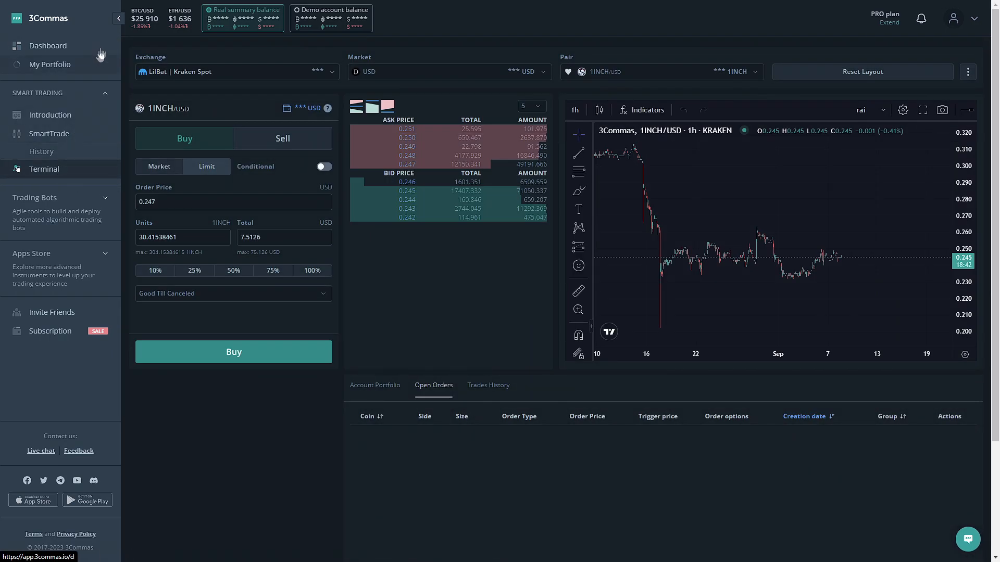
# - Collapse the left navigation so the trading terminal gets more room
pyautogui.click(117, 18)
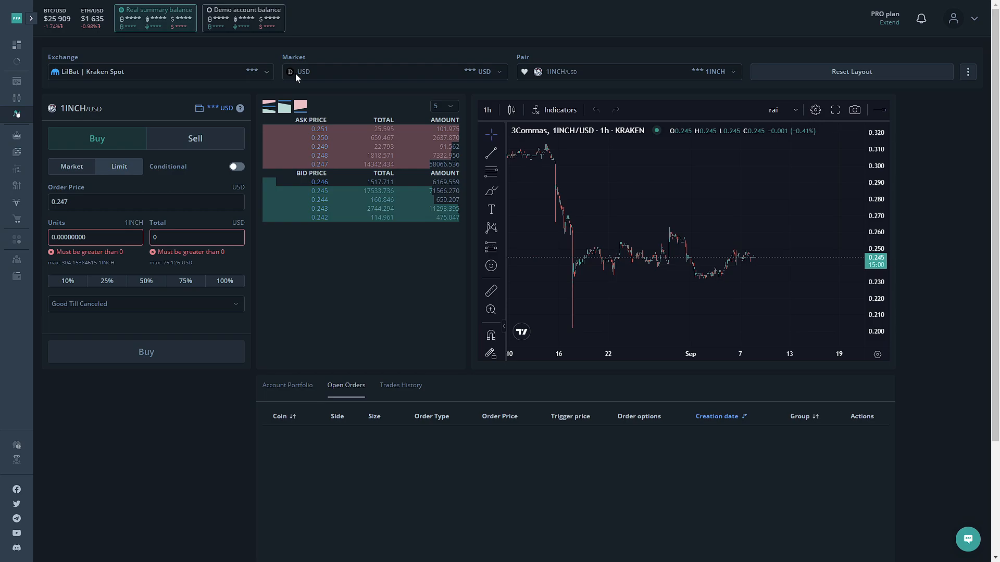
pyautogui.moveTo(552, 86)
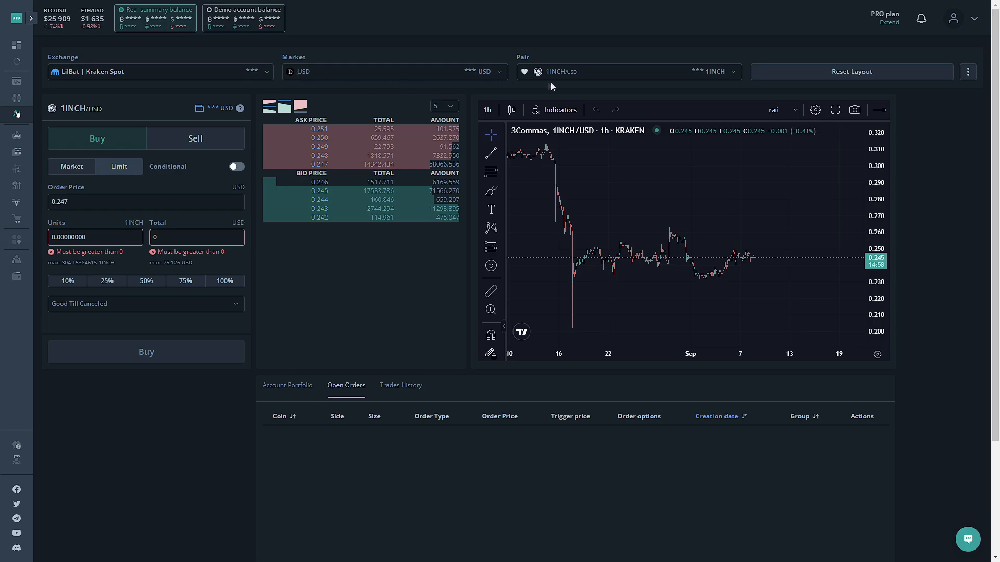
pyautogui.moveTo(567, 78)
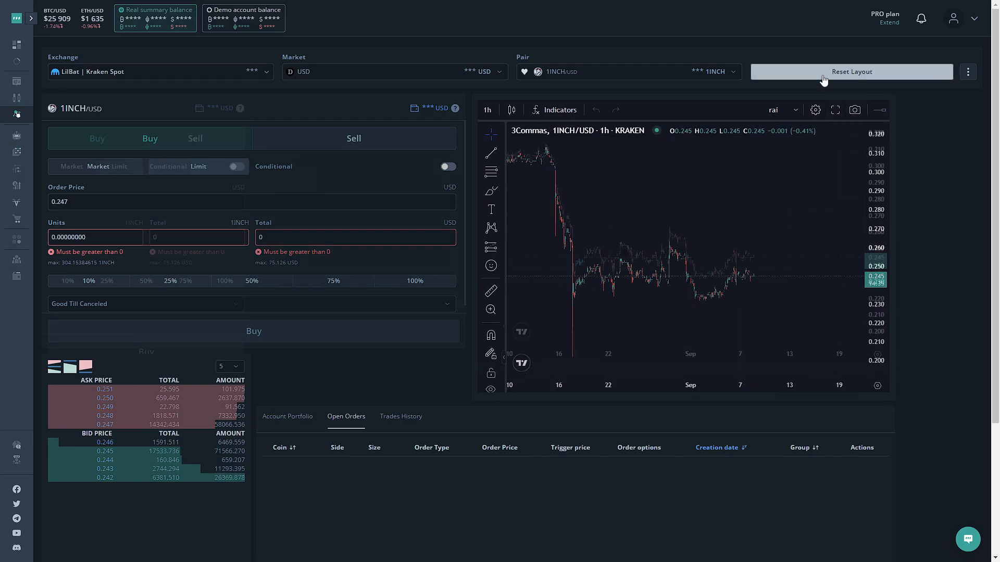
pyautogui.click(851, 72)
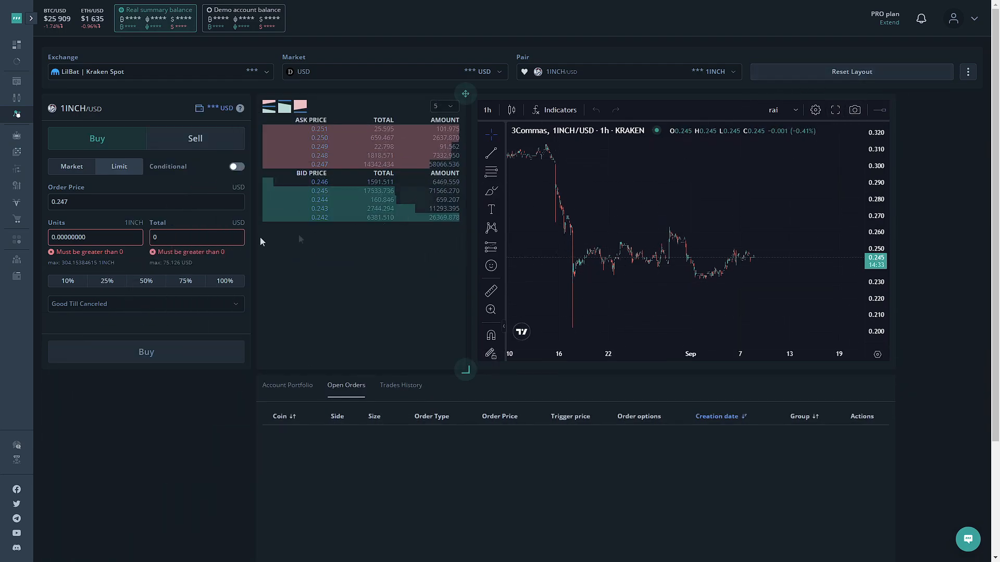
pyautogui.click(968, 72)
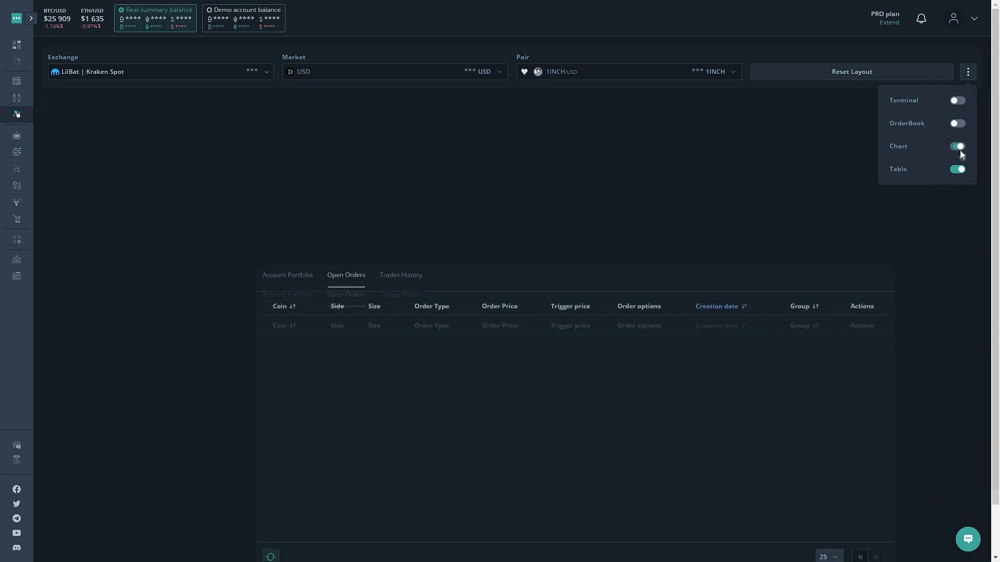
pyautogui.click(965, 100)
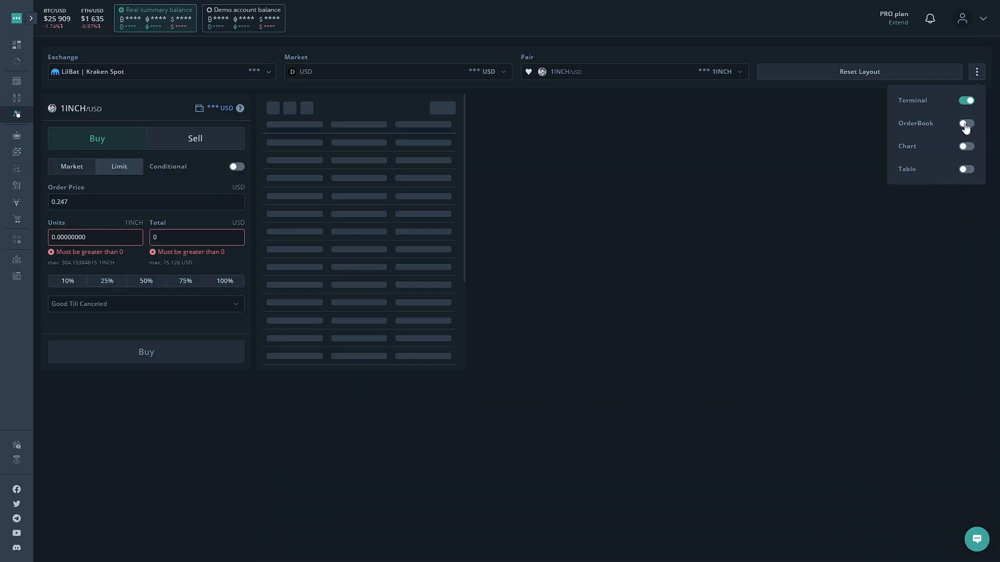
pyautogui.click(965, 123)
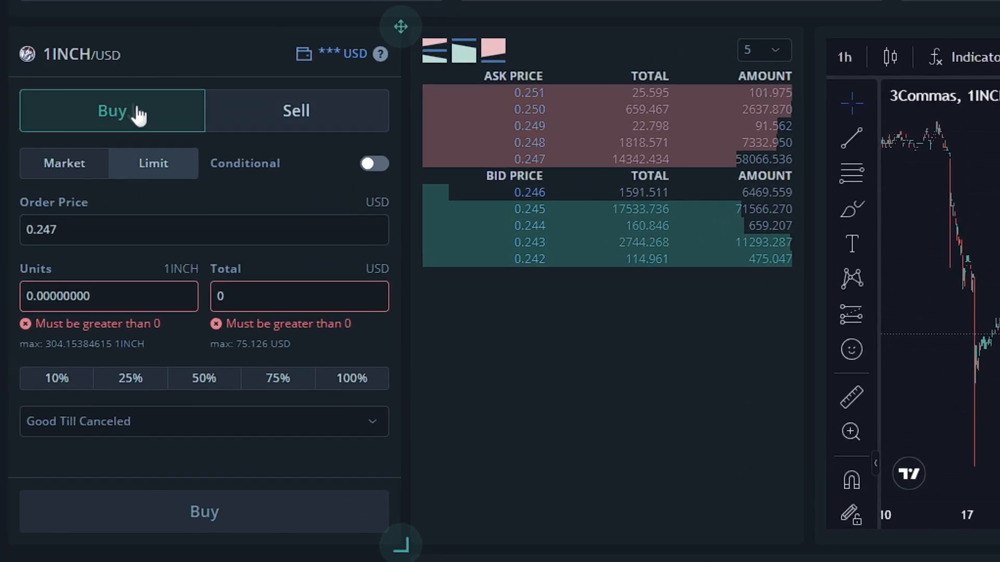
pyautogui.moveTo(161, 56)
pyautogui.write('0.24')
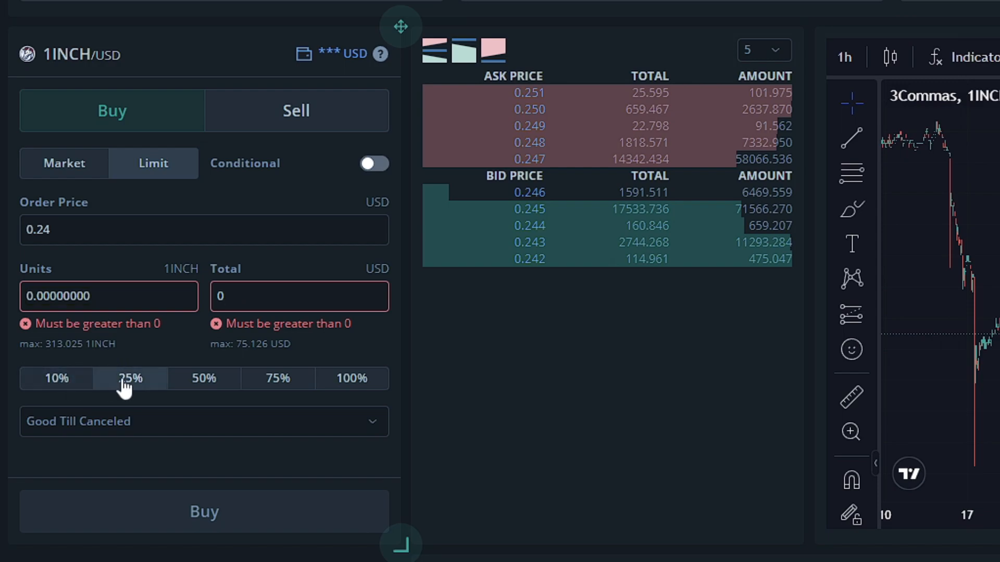
# - Fill 25% of balance into the limit buy, then set its total to 20 USD
pyautogui.click(131, 378)
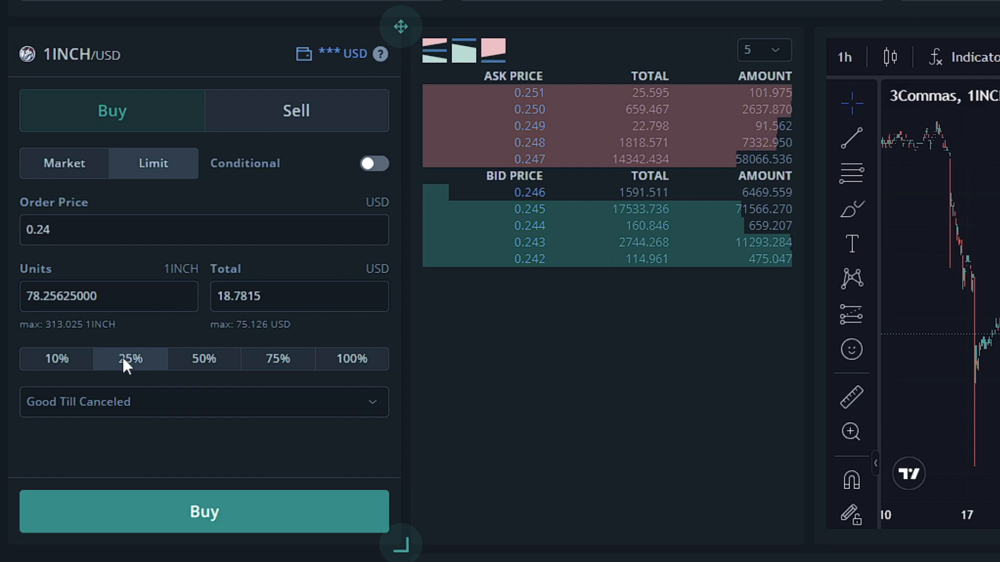
pyautogui.moveTo(357, 81)
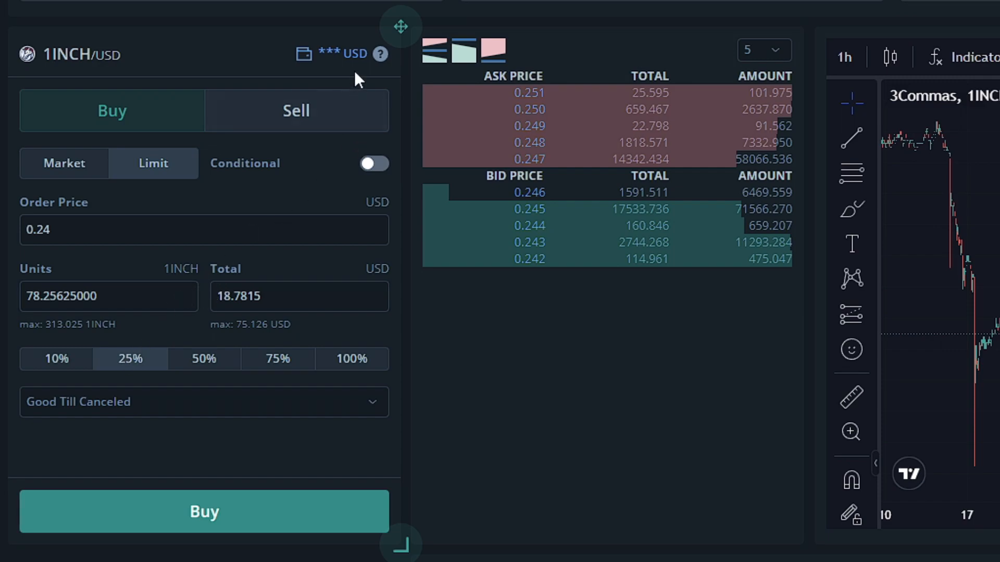
pyautogui.tripleClick(108, 296)
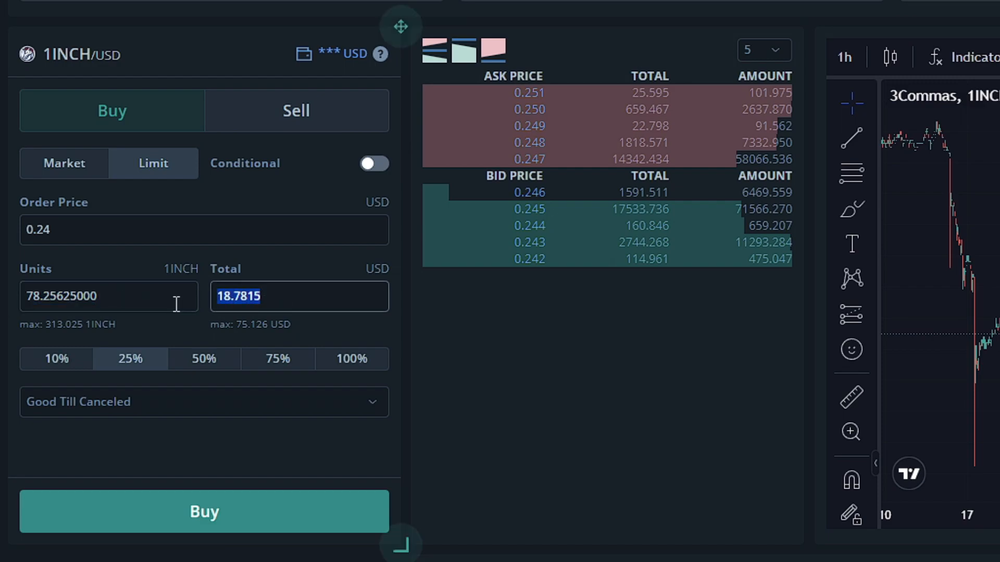
pyautogui.moveTo(272, 322)
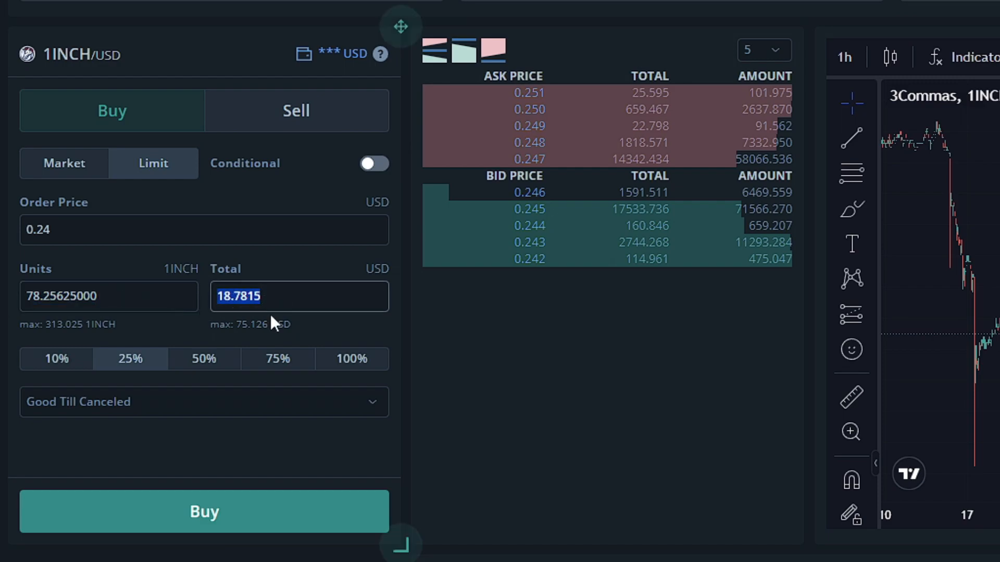
pyautogui.write('20')
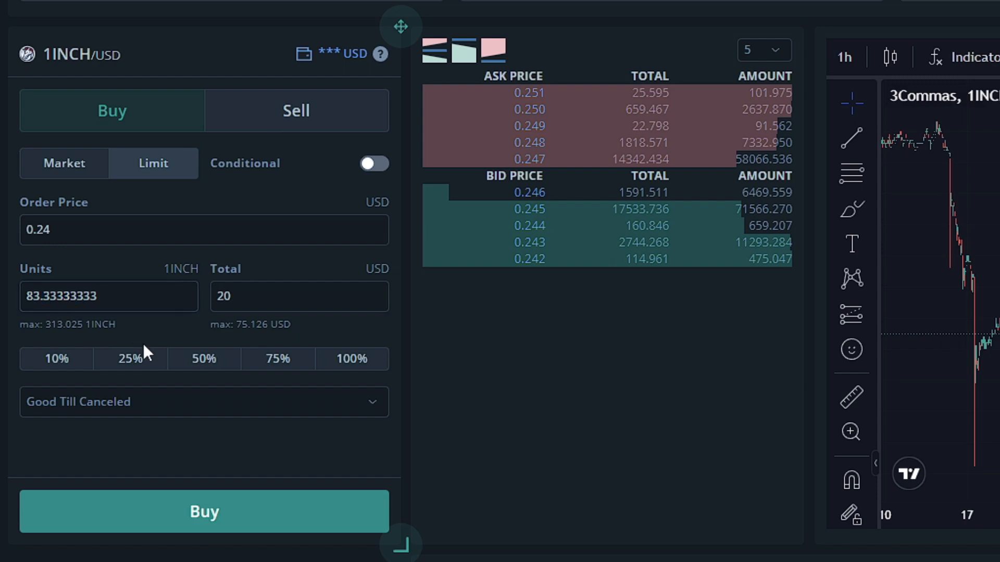
pyautogui.moveTo(248, 300)
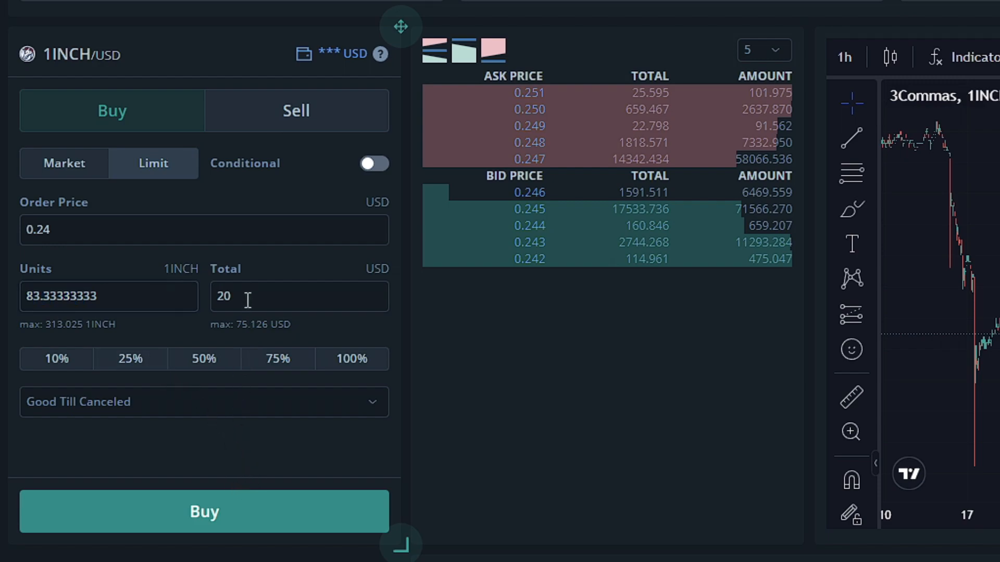
pyautogui.moveTo(177, 264)
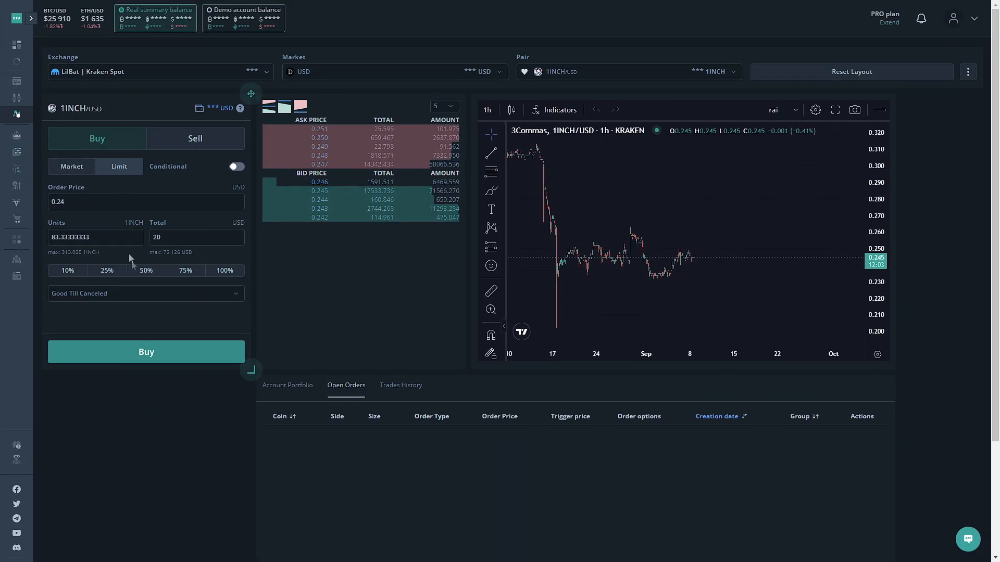
# - Submit and confirm the 1INCH/USD limit buy of about 83.33 units at 0.24
pyautogui.click(146, 352)
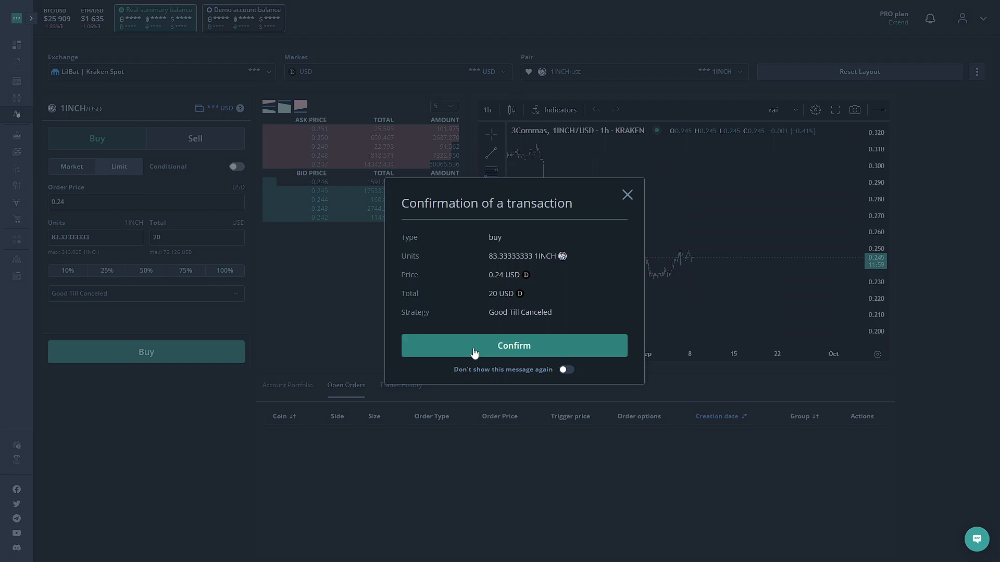
pyautogui.click(513, 346)
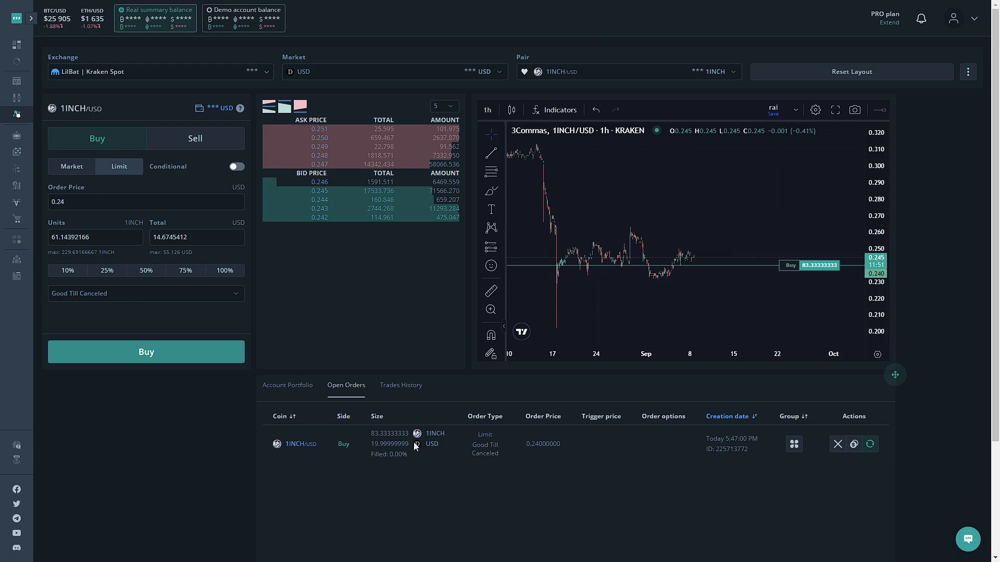
pyautogui.moveTo(534, 401)
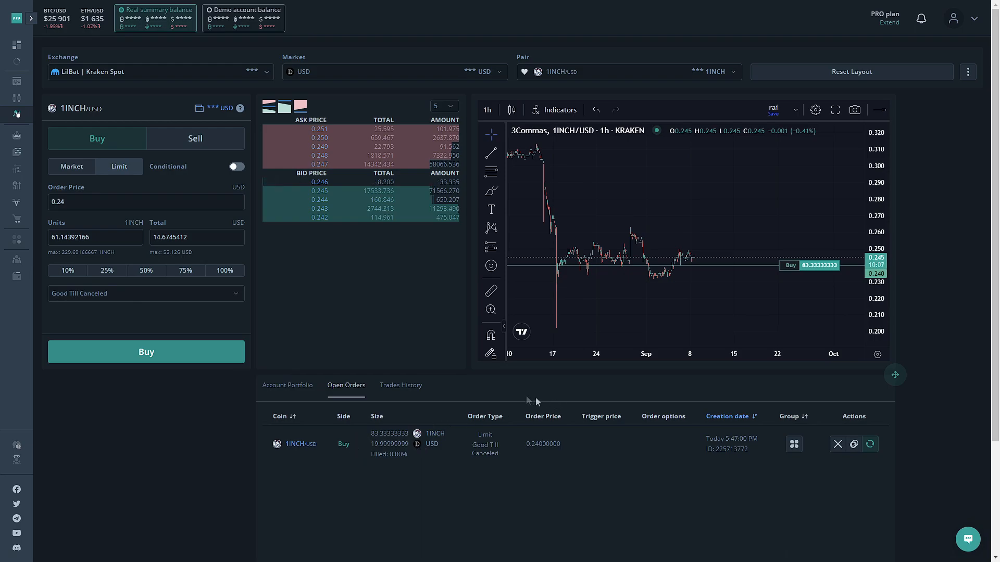
pyautogui.moveTo(331, 486)
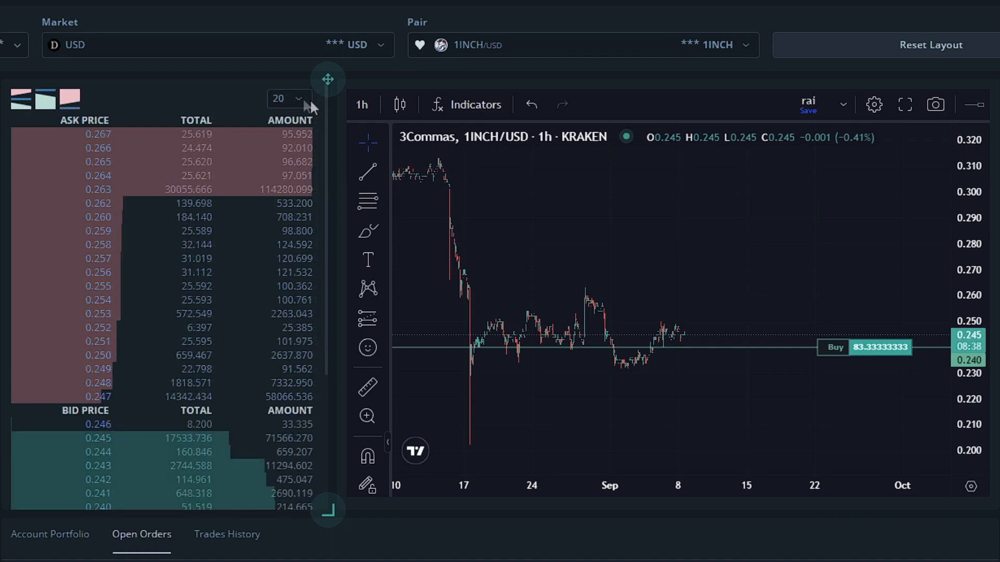
pyautogui.moveTo(499, 193)
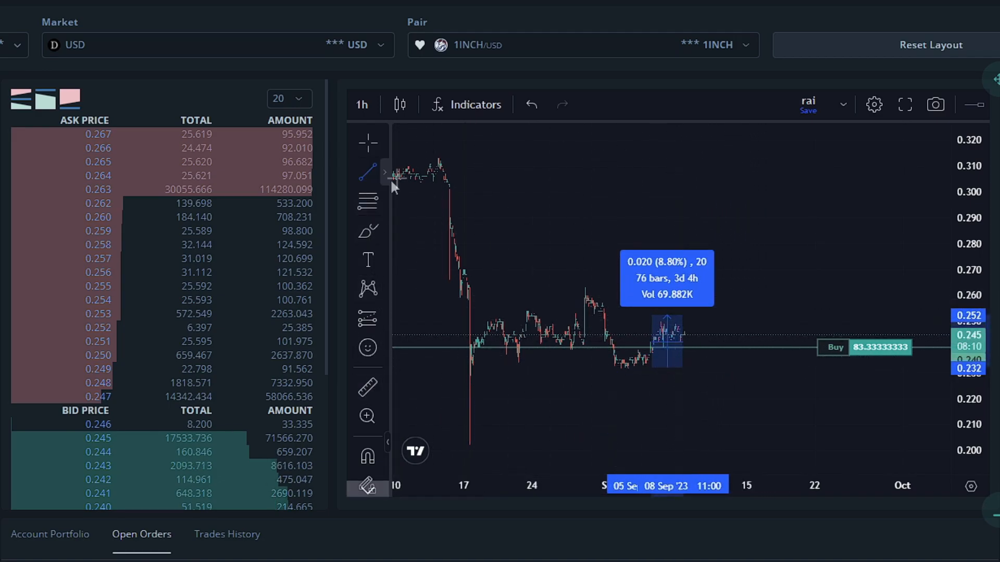
# - Draw a trend line from the August peak and a 'Hello' label, then remove both drawings
pyautogui.moveTo(440, 161); pyautogui.dragTo(616, 304)
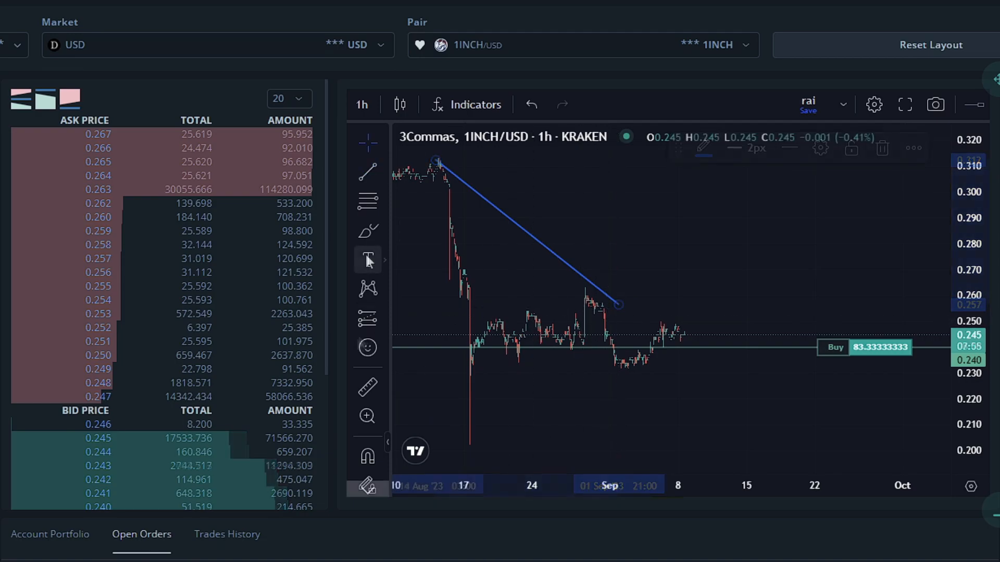
pyautogui.click(367, 260)
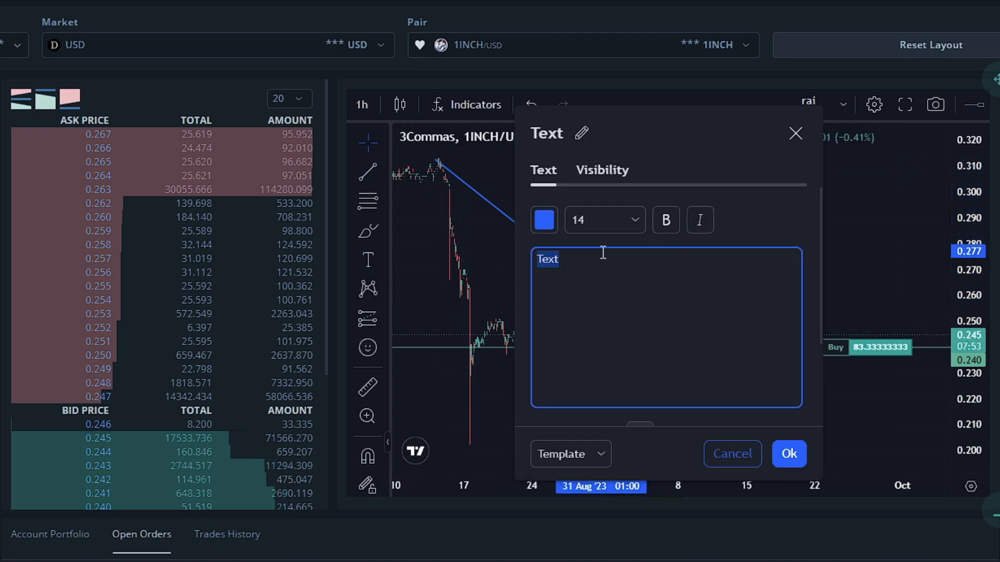
pyautogui.write('Hello')
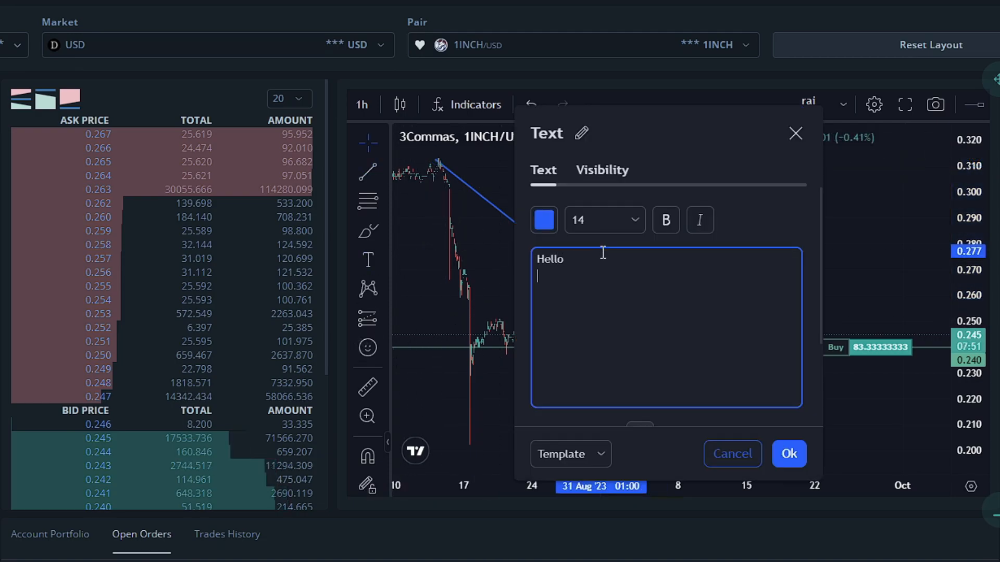
pyautogui.click(789, 453)
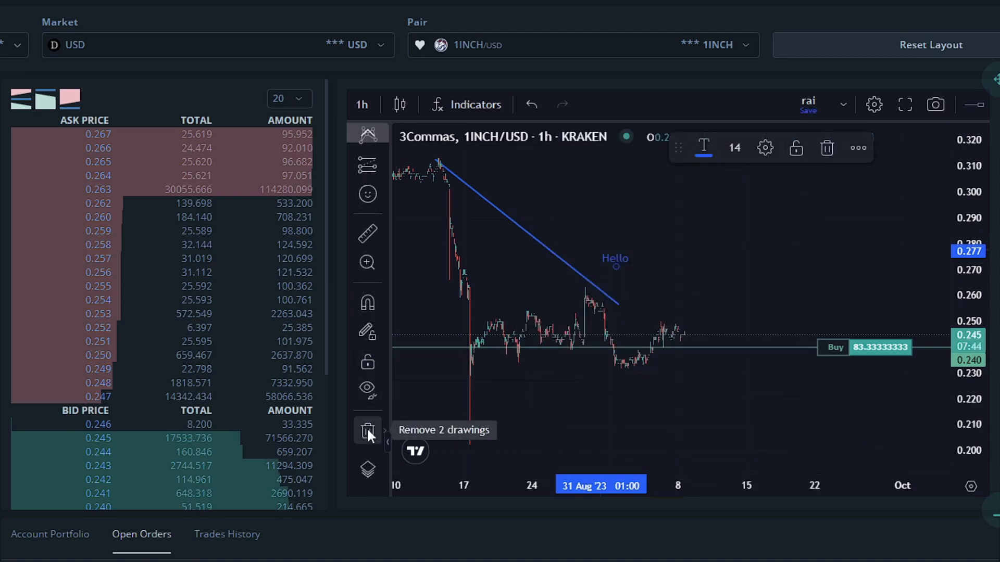
pyautogui.click(367, 432)
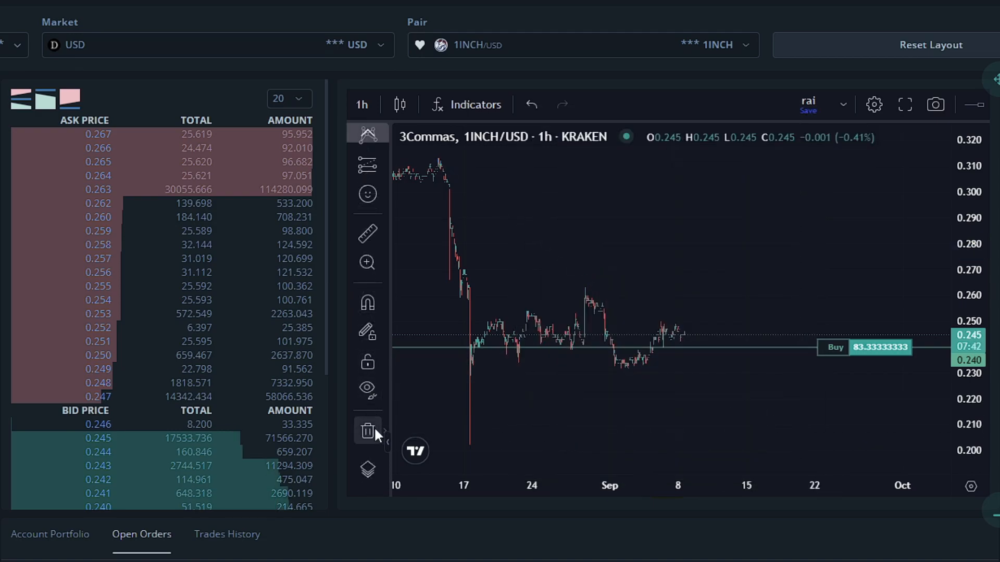
pyautogui.scroll(-3)
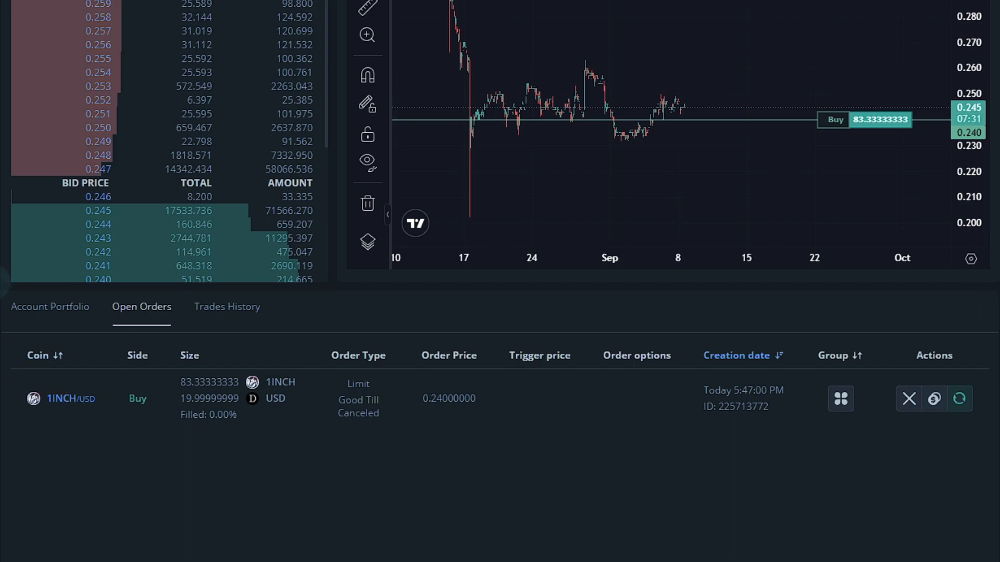
pyautogui.moveTo(69, 399)
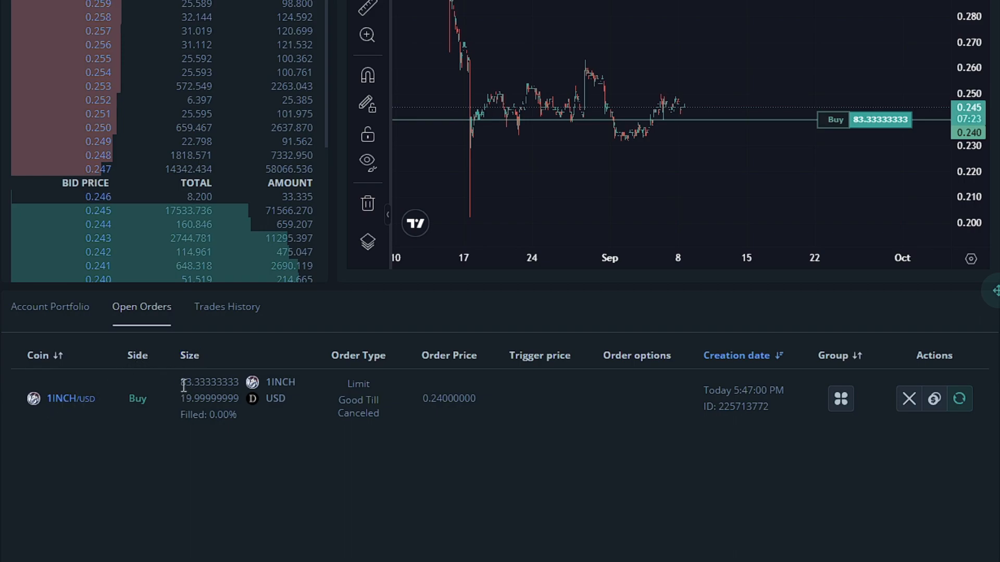
# - Assign the open 1INCH limit buy to group 4 via its Group cell
pyautogui.doubleClick(279, 383)
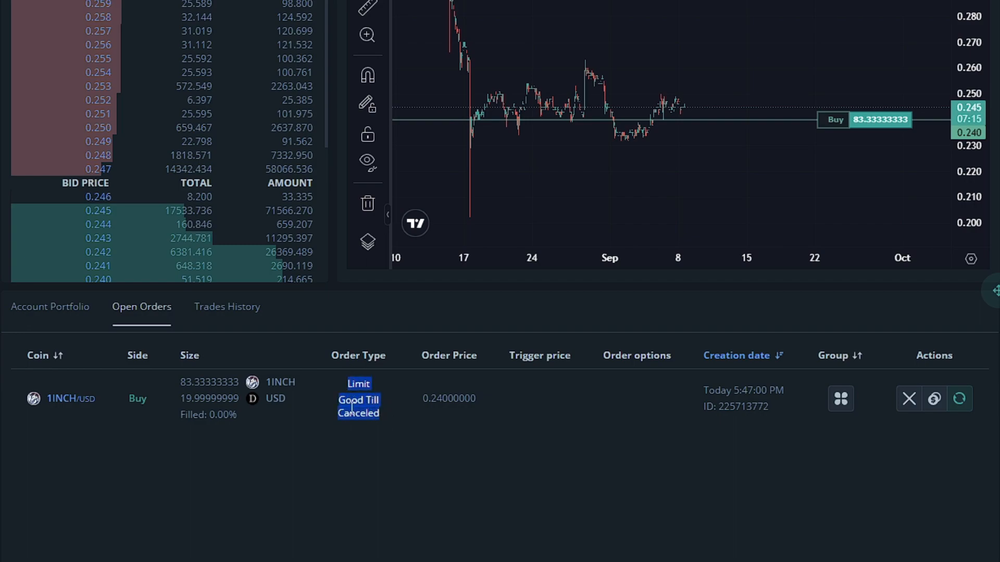
pyautogui.click(448, 399)
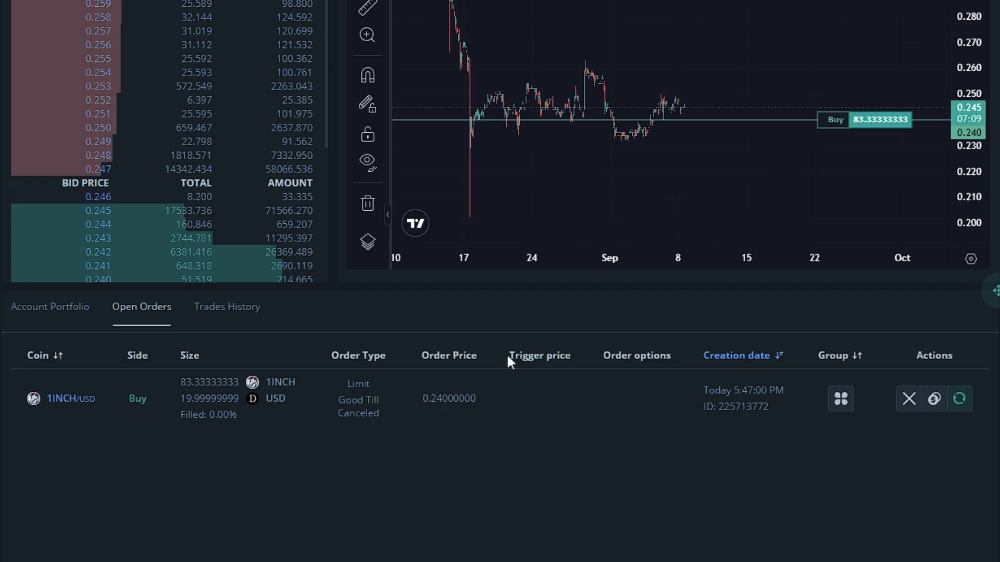
pyautogui.doubleClick(538, 355)
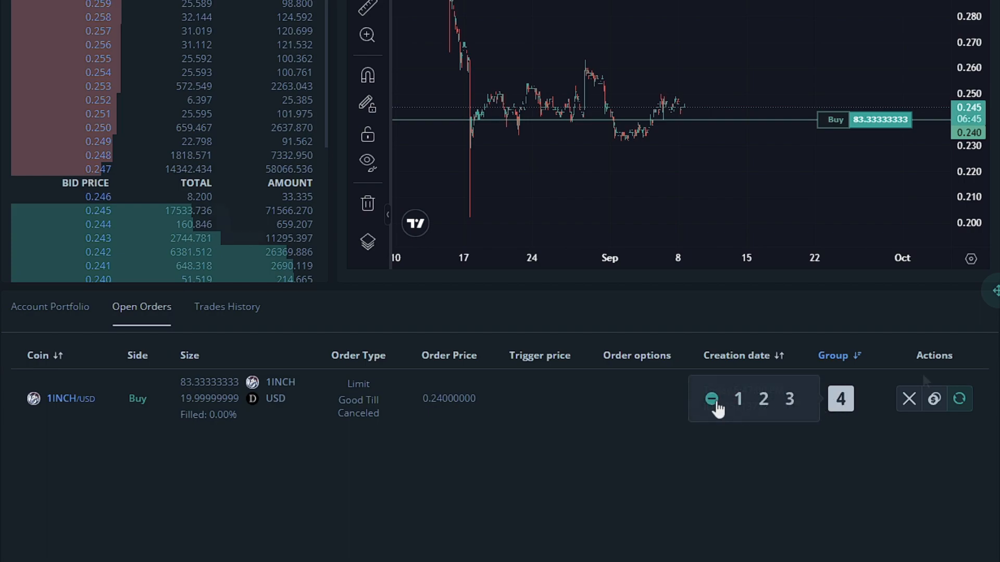
pyautogui.moveTo(909, 399)
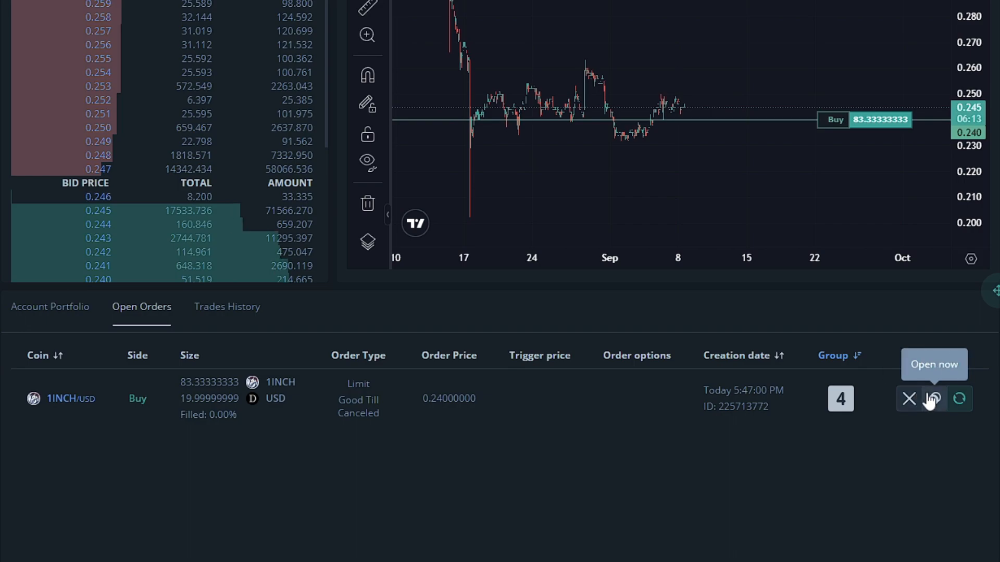
pyautogui.moveTo(959, 399)
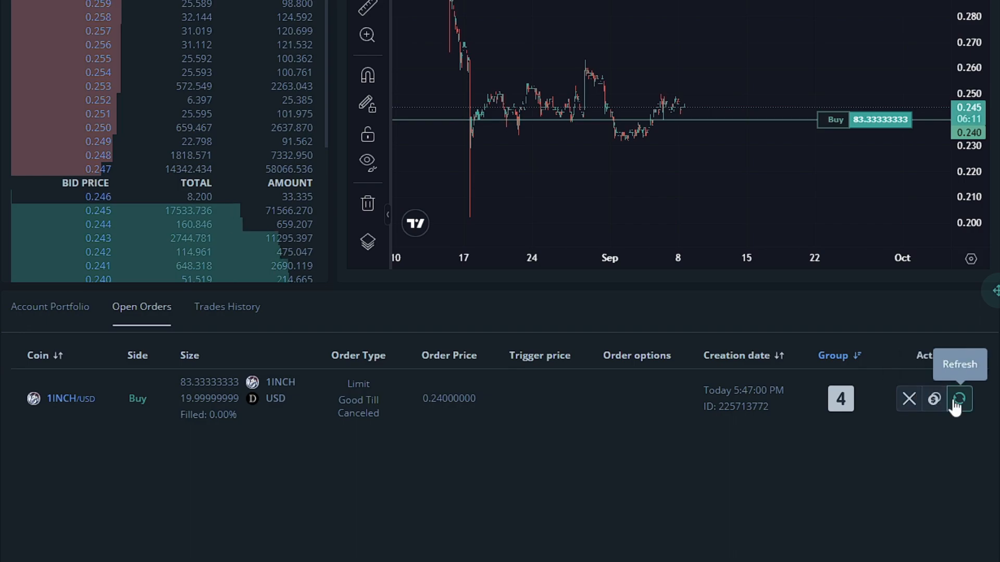
pyautogui.moveTo(876, 155)
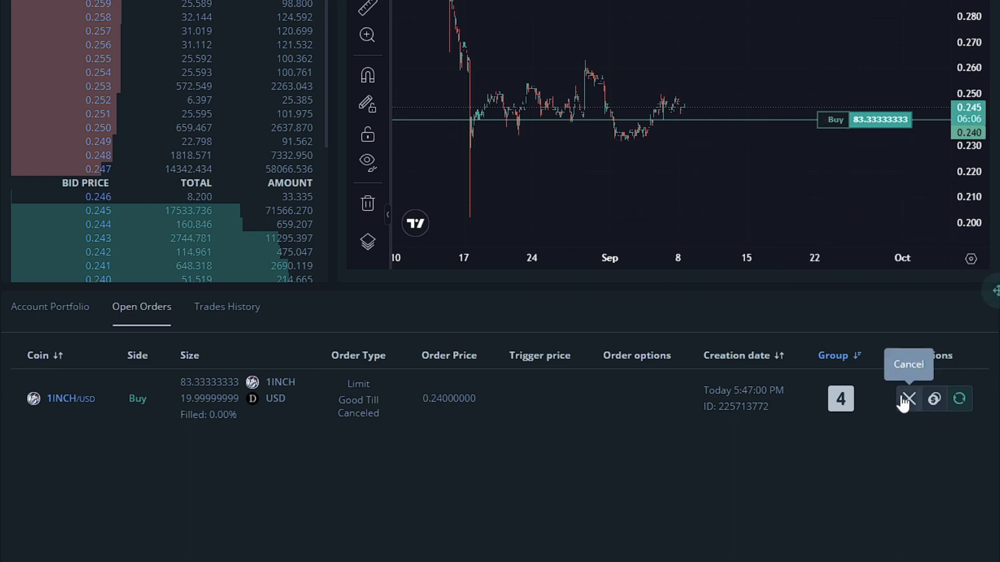
pyautogui.click(226, 306)
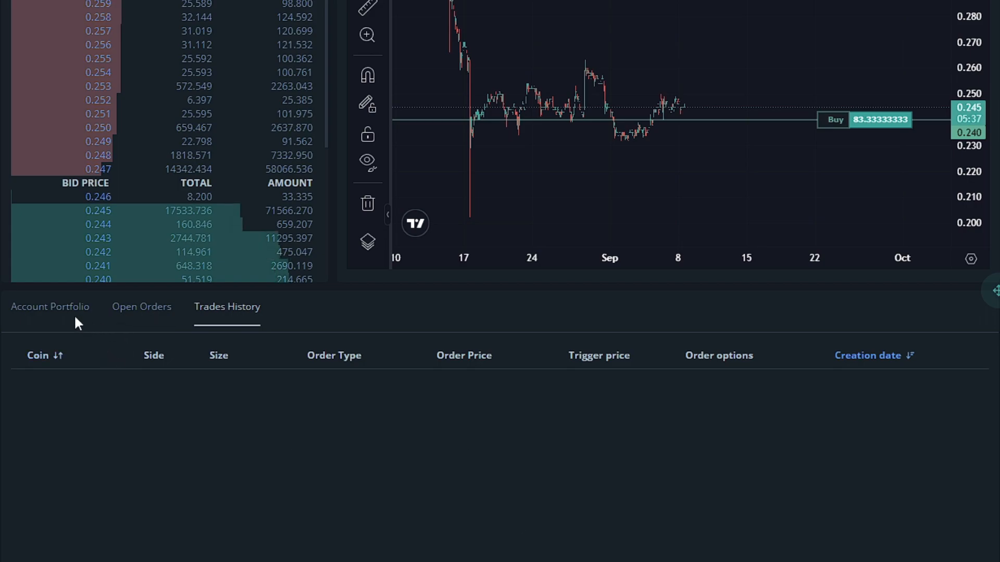
# - Show the Account Portfolio with USD, 1INCH and ETC balances
pyautogui.click(50, 306)
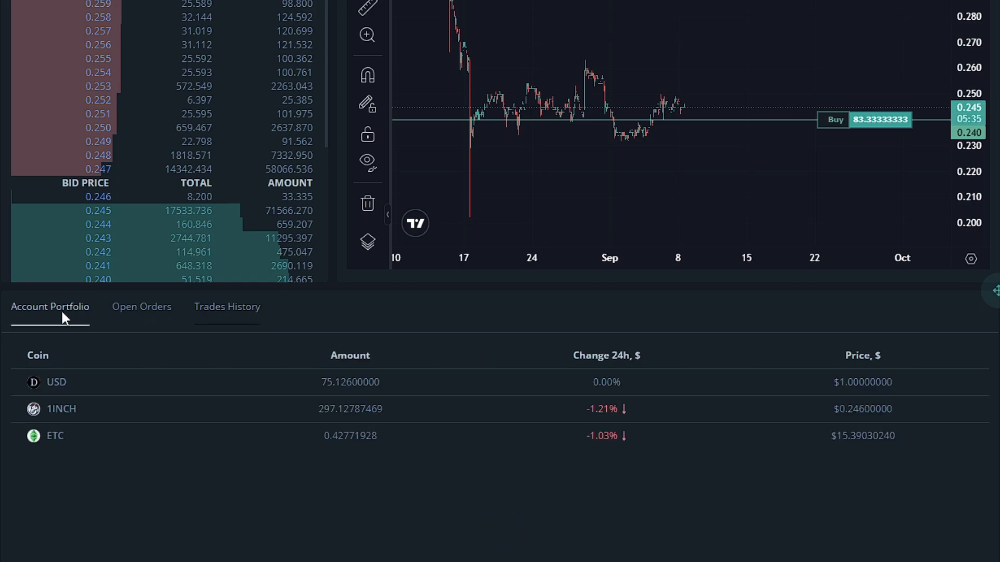
pyautogui.moveTo(24, 339)
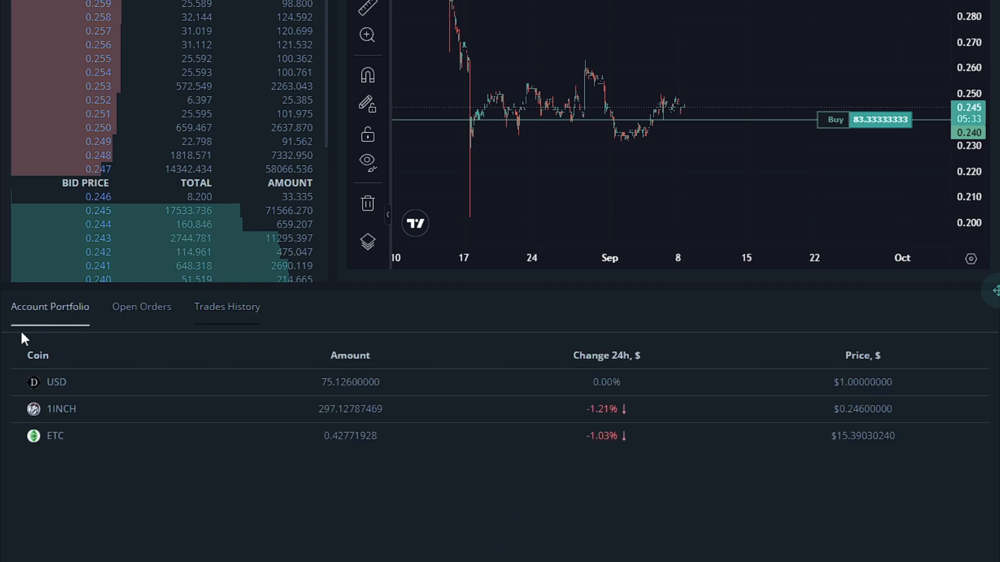